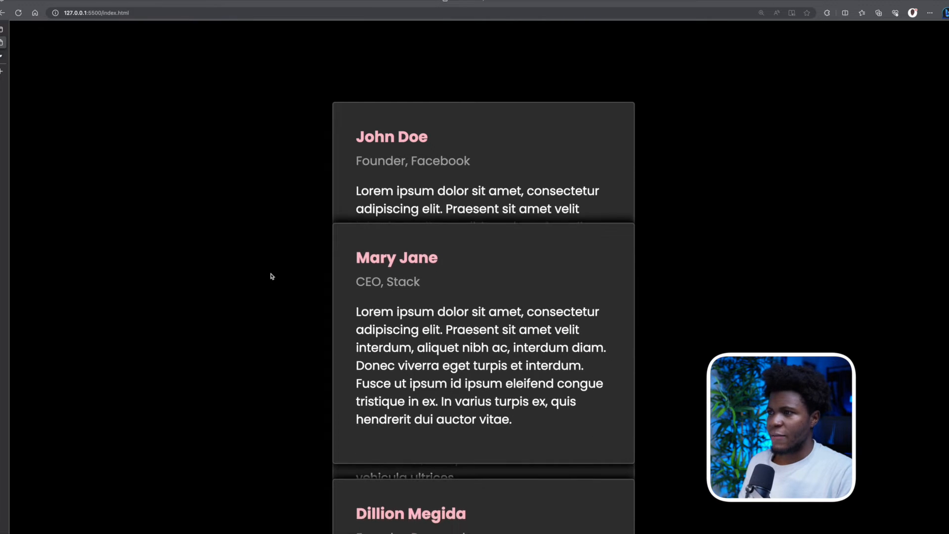
- Scroll the Webflow portfolio page down to its Testimonials section as the card design reference
scroll(down, 3)
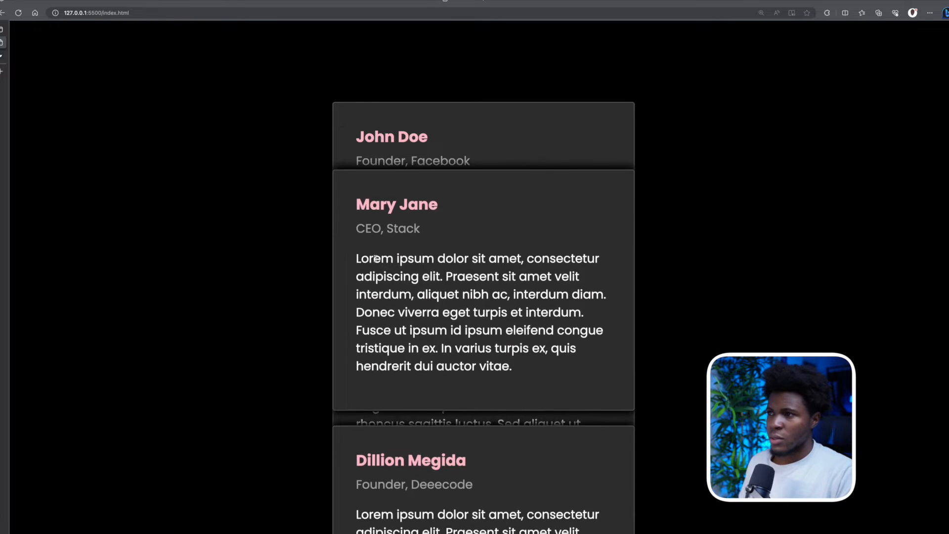
scroll(down, 3)
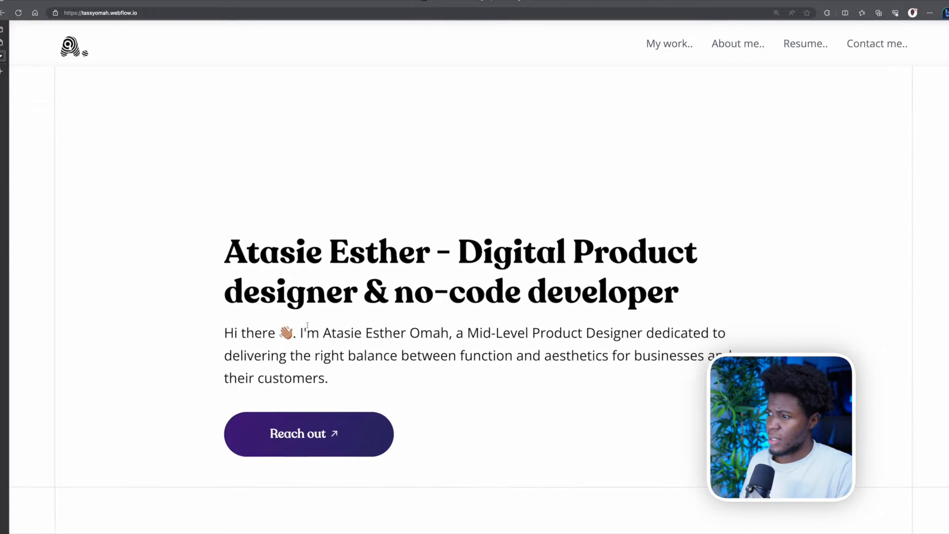
scroll(down, 3)
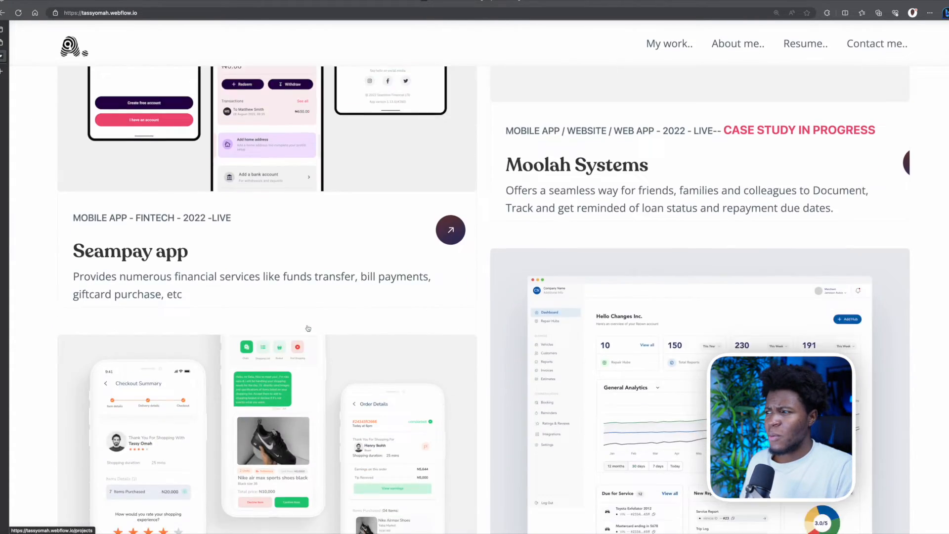
scroll(down, 3)
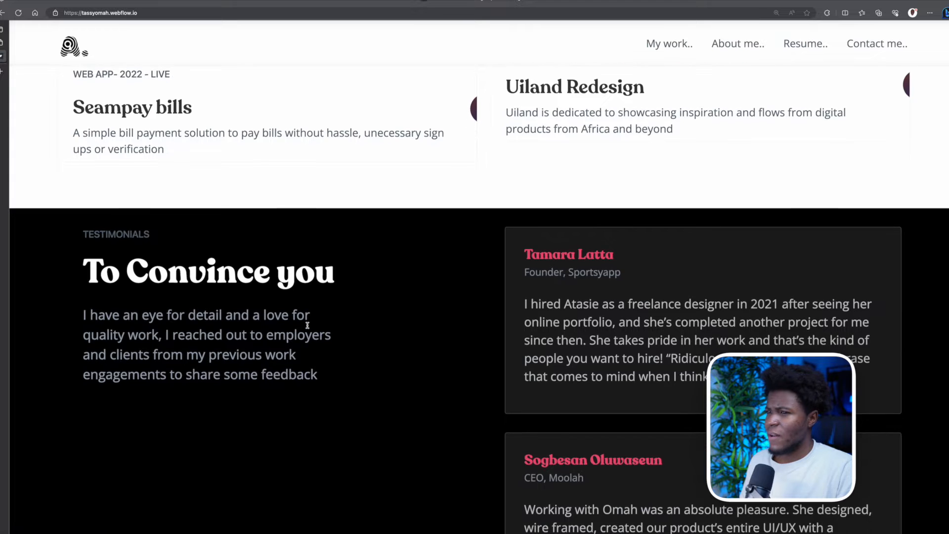
scroll(down, 3)
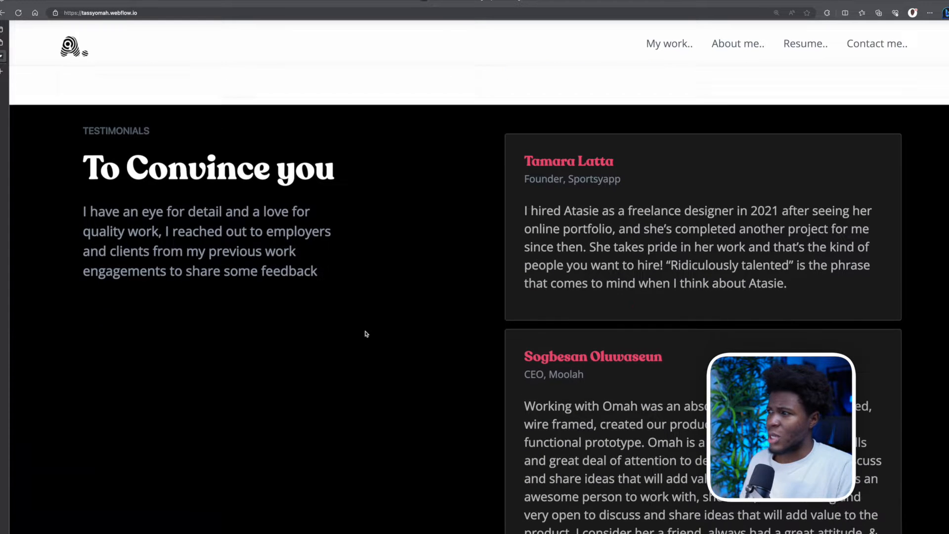
scroll(down, 3)
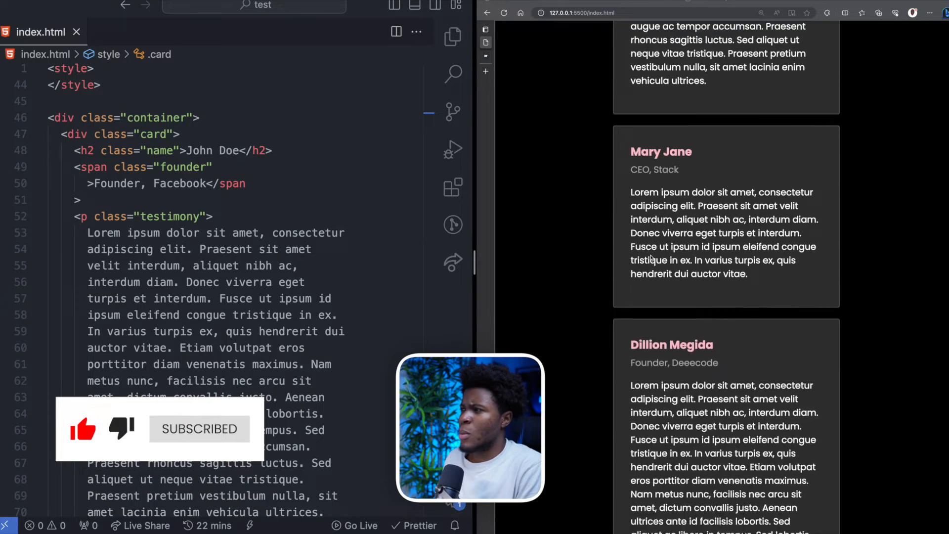
scroll(down, 3)
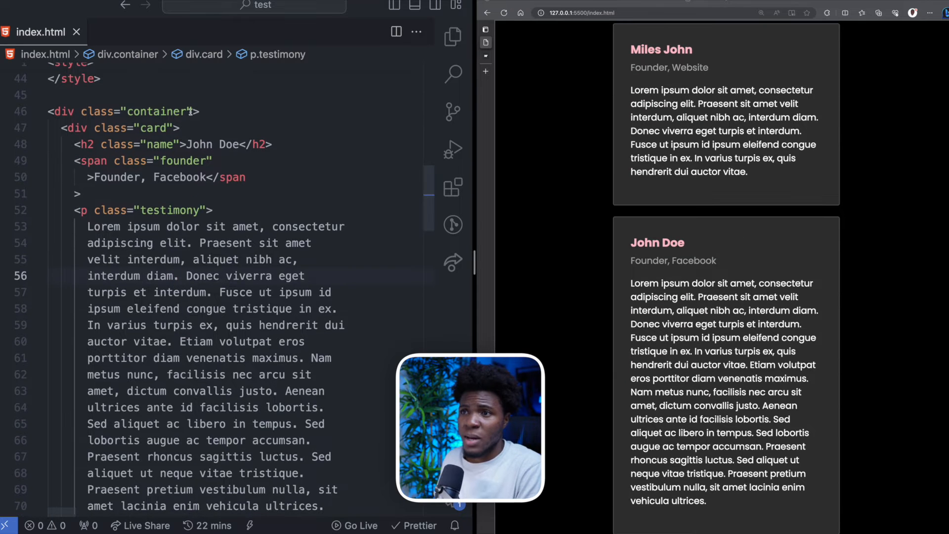
click(121, 112)
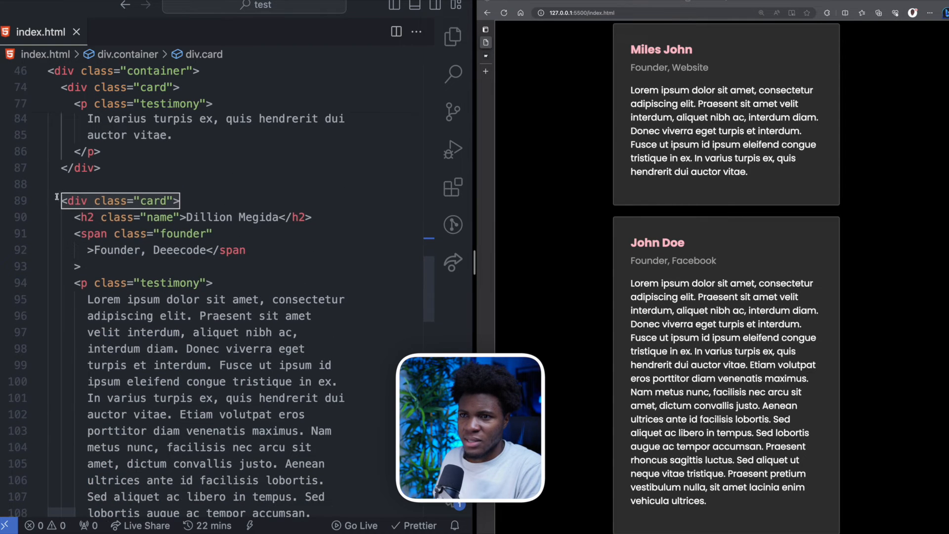
scroll(down, 3)
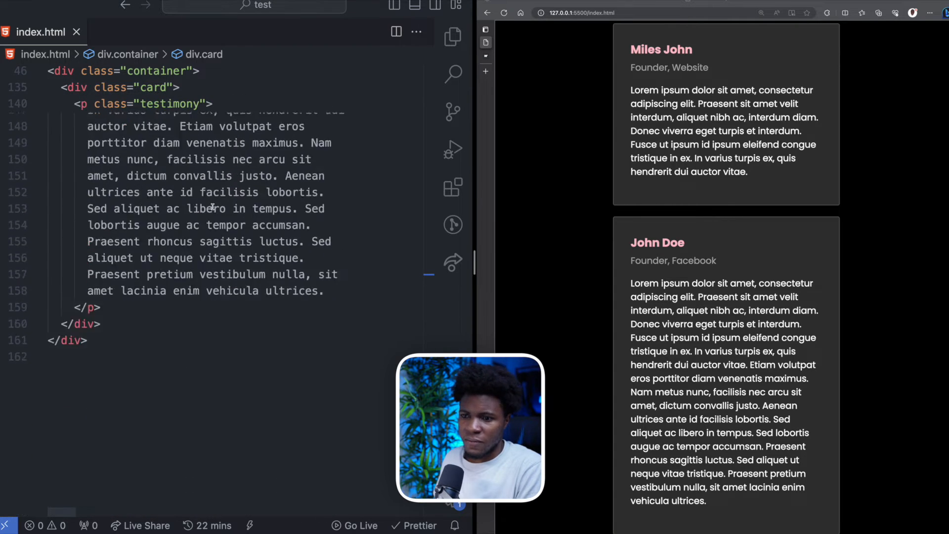
scroll(up, 3)
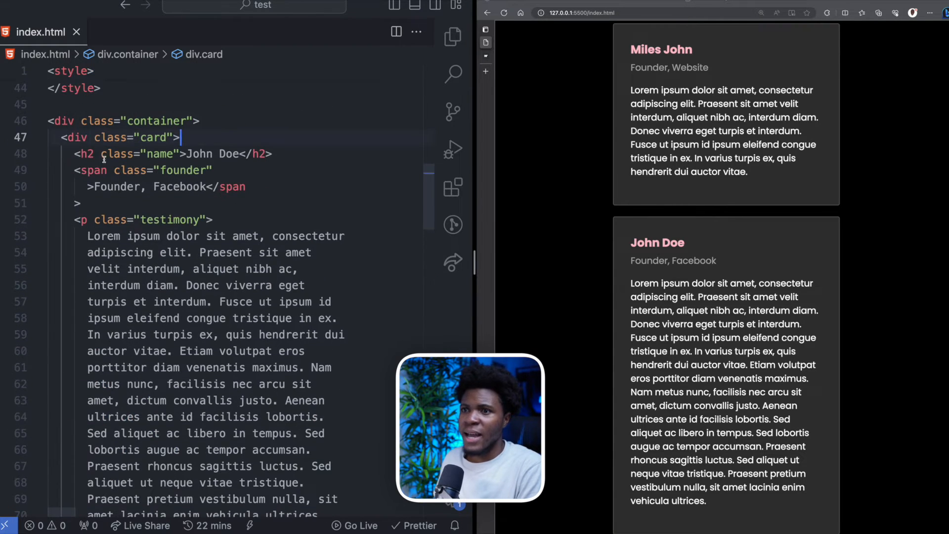
click(77, 170)
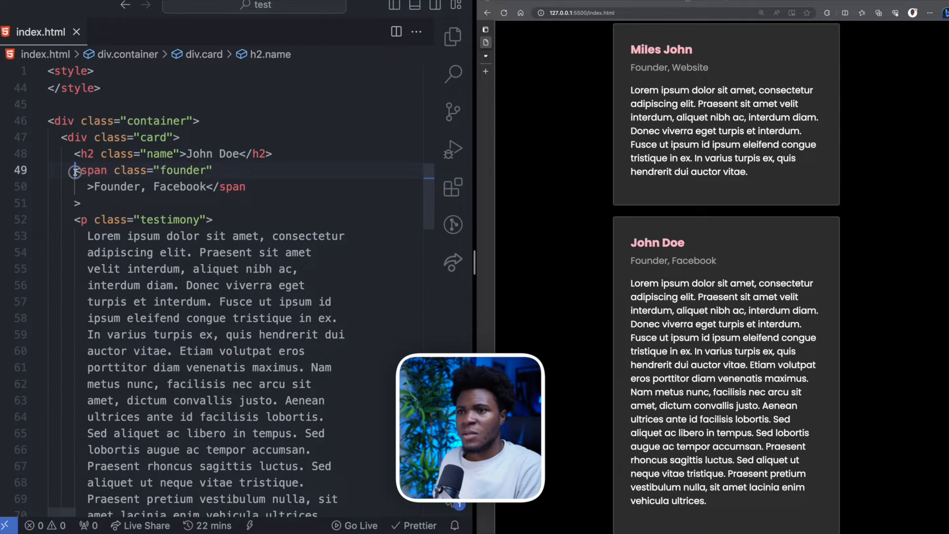
scroll(down, 3)
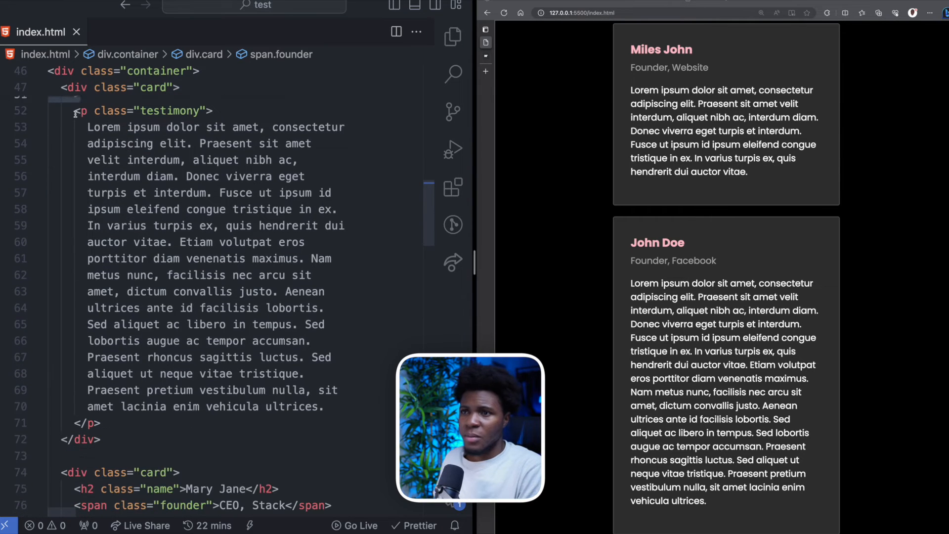
scroll(up, 3)
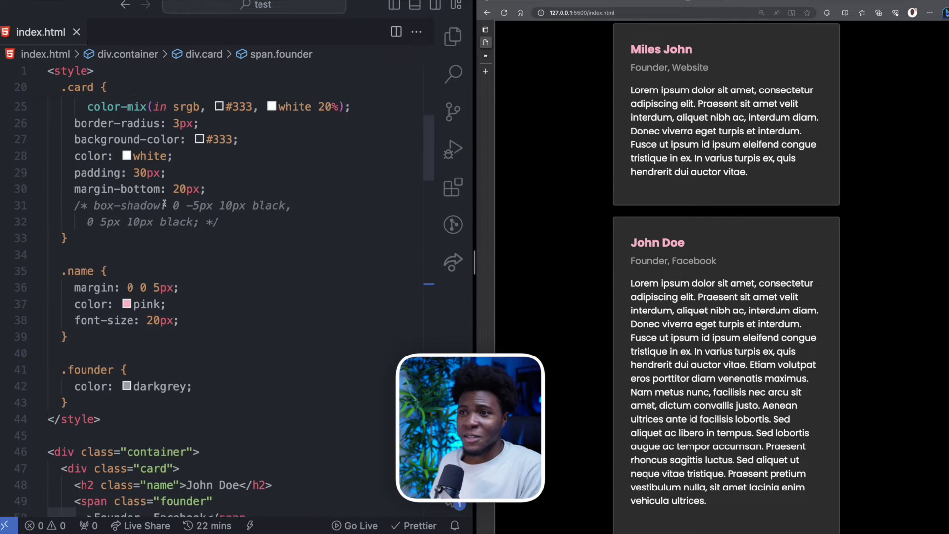
scroll(up, 3)
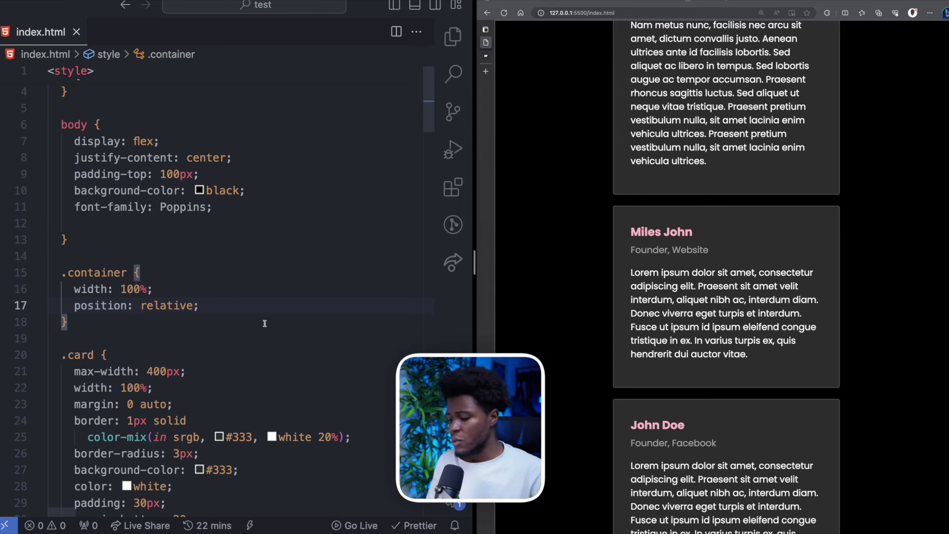
- Give .container height: 650px and begin adding overflow-y for vertical scrolling
text(height:)
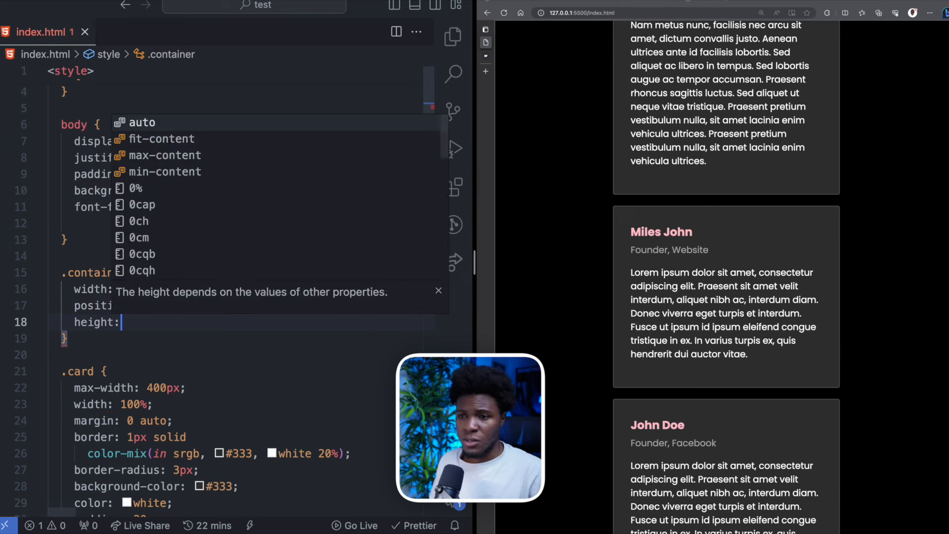
key(Escape)
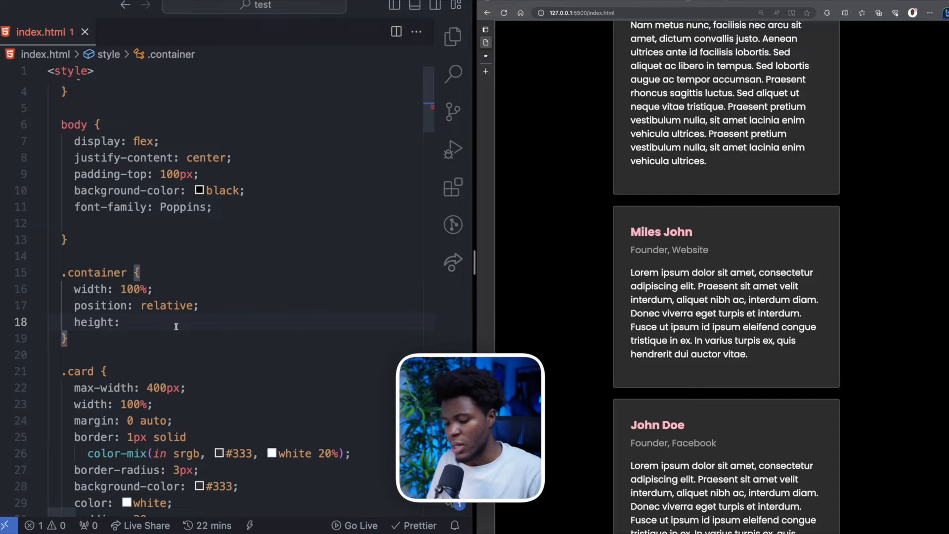
text(650px;)
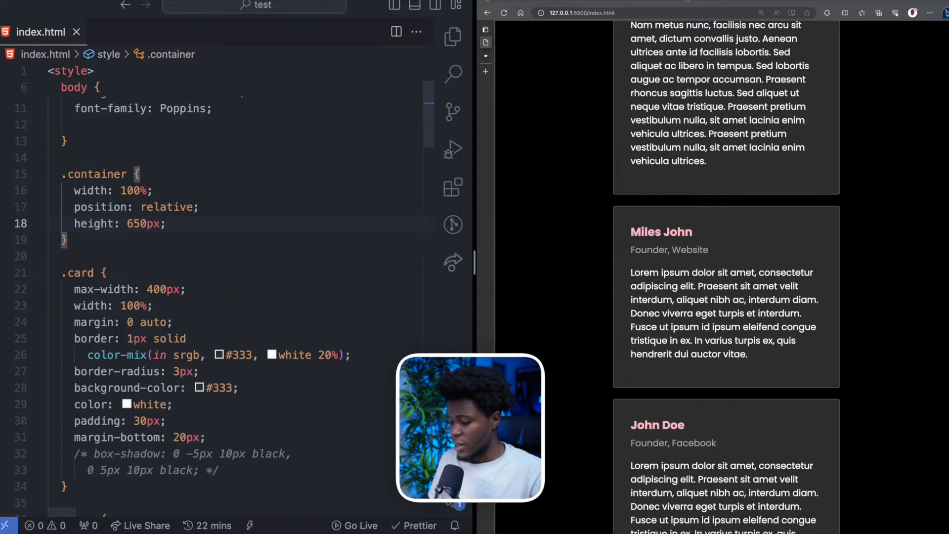
text(overflow-y: auto;)
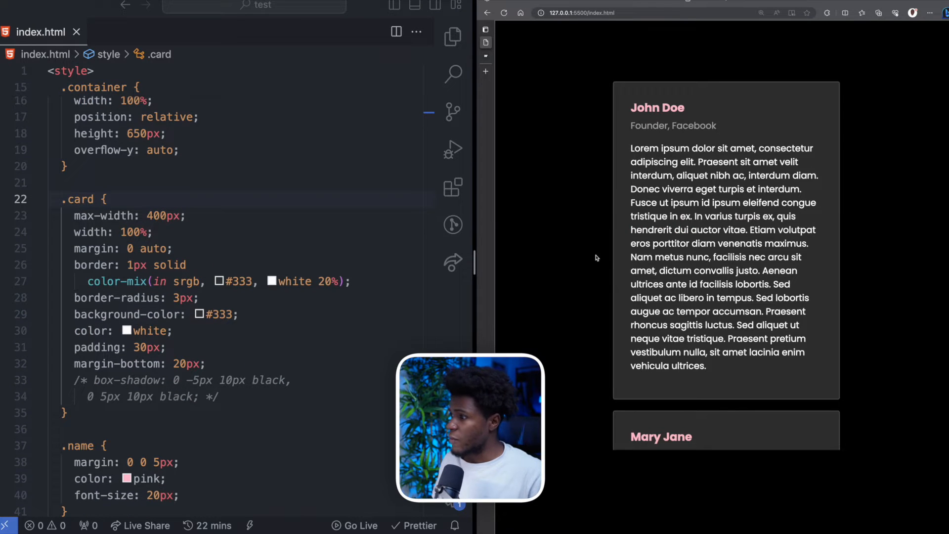
scroll(down, 3)
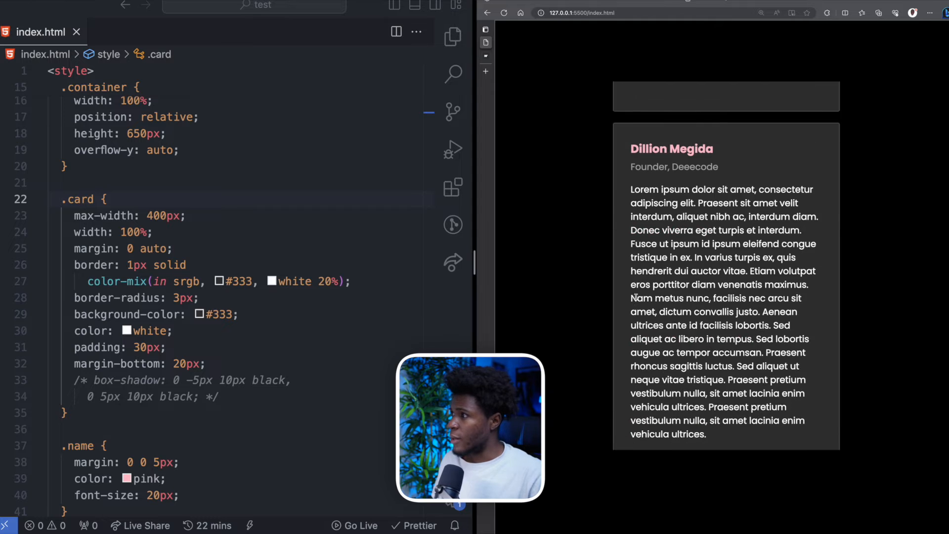
scroll(down, 3)
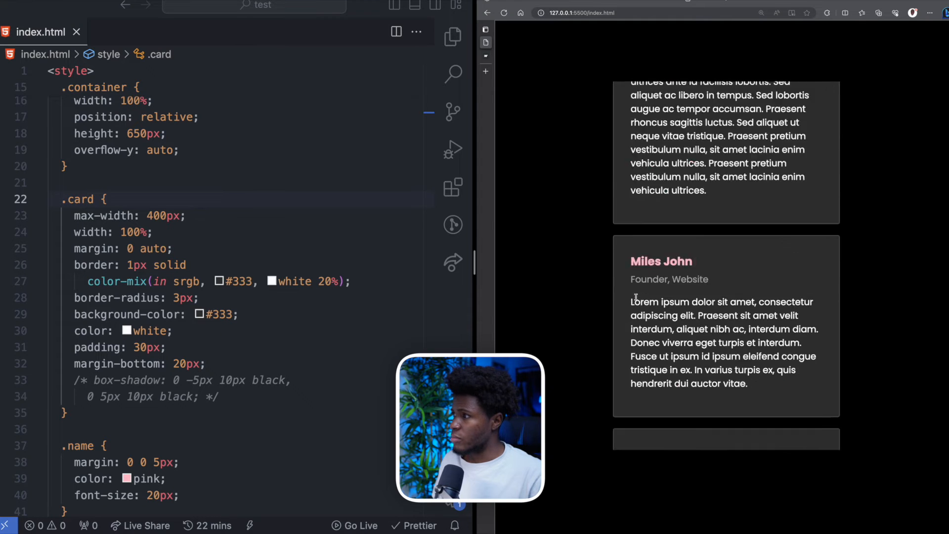
scroll(down, 3)
text(p)
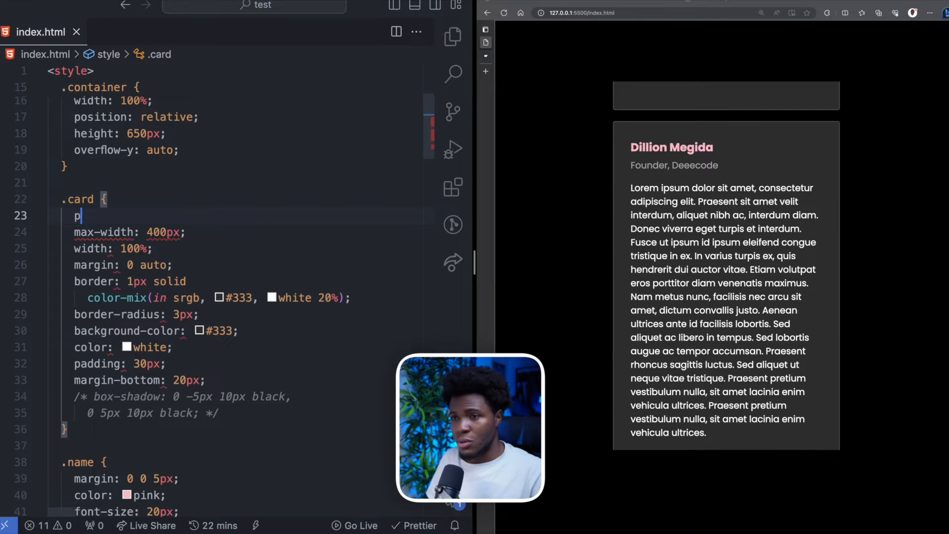
- Add position: sticky and top: 0 to .card, then start a border declaration on .container
text(osition: sticky;)
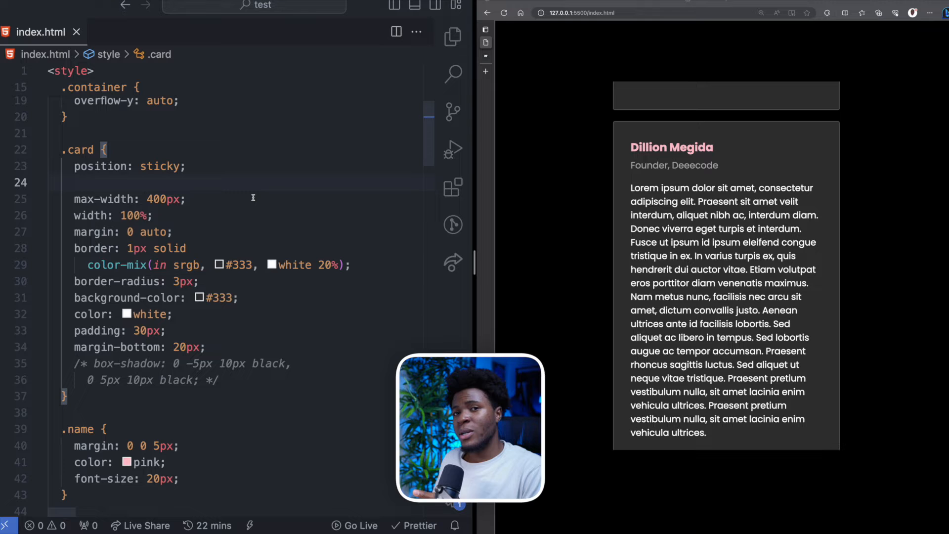
text(top:)
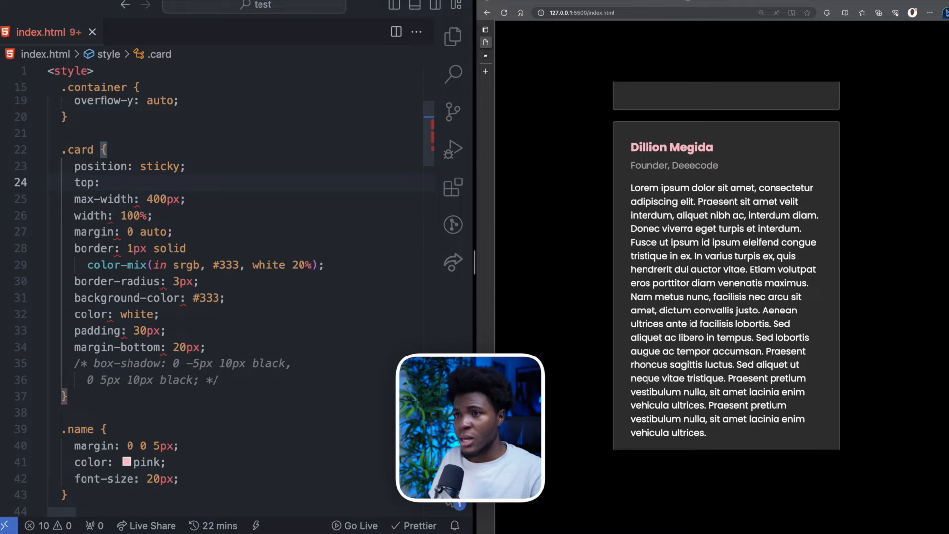
text(0;)
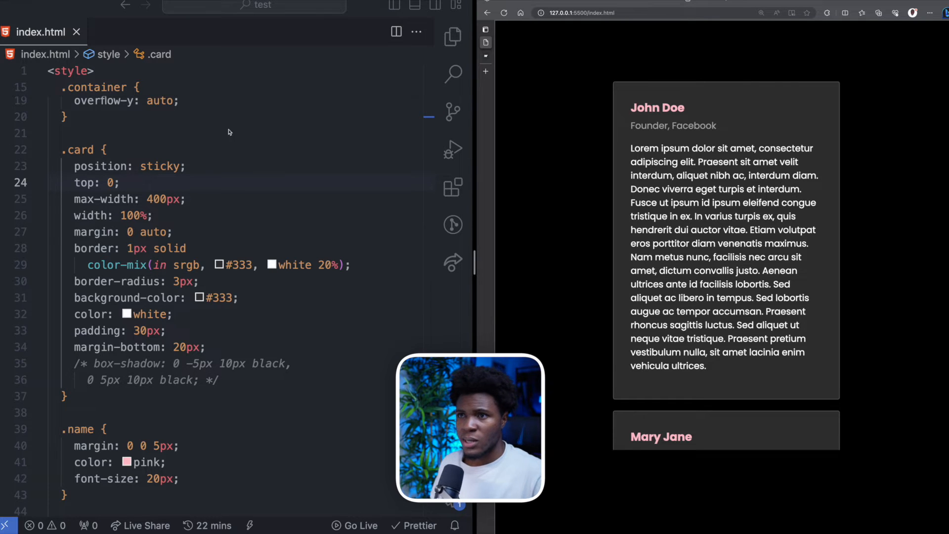
text(border: 1px solid)
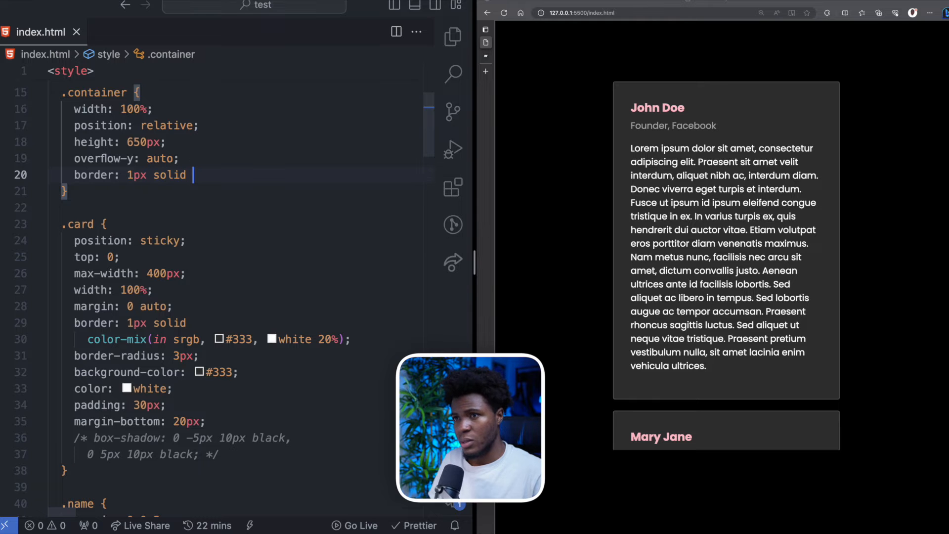
- Finish the green border on .container and scroll the preview to check sticky cards stacking inside it
text(green;)
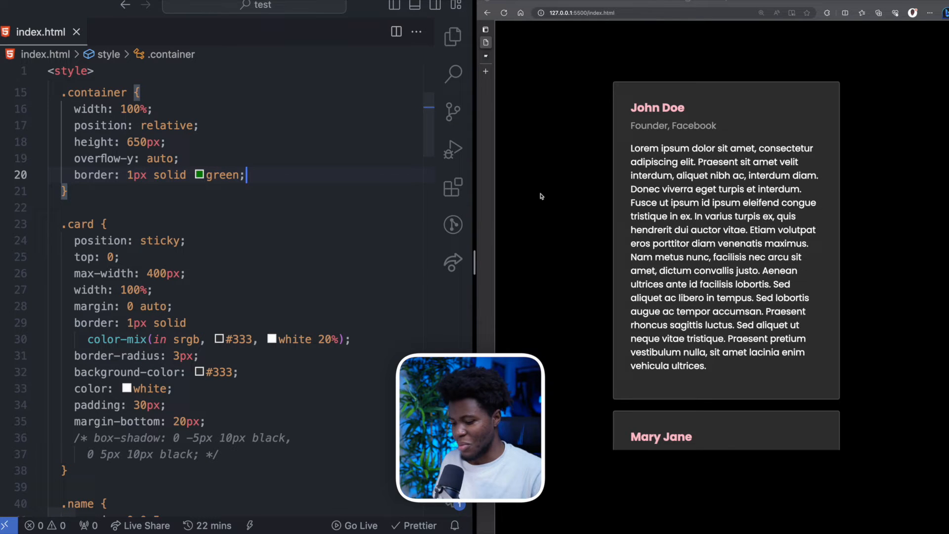
scroll(down, 3)
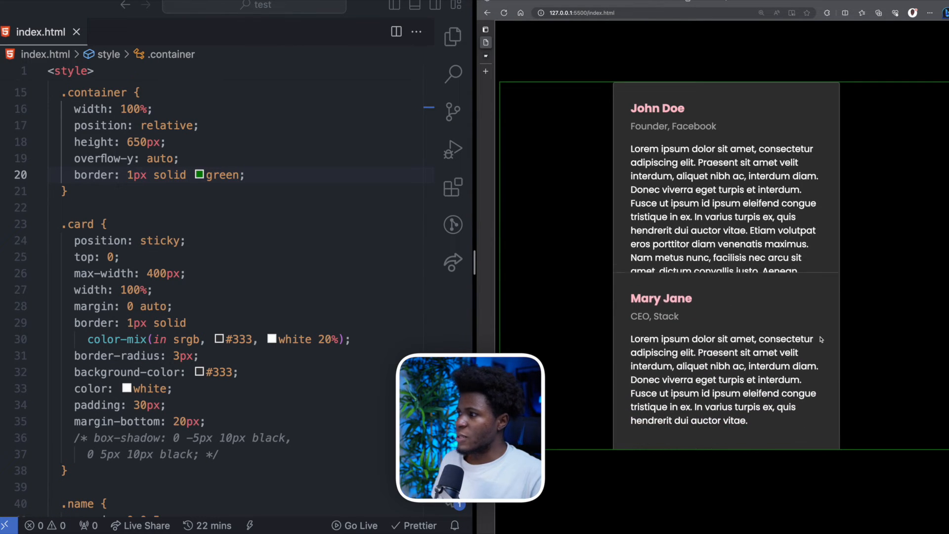
scroll(up, 3)
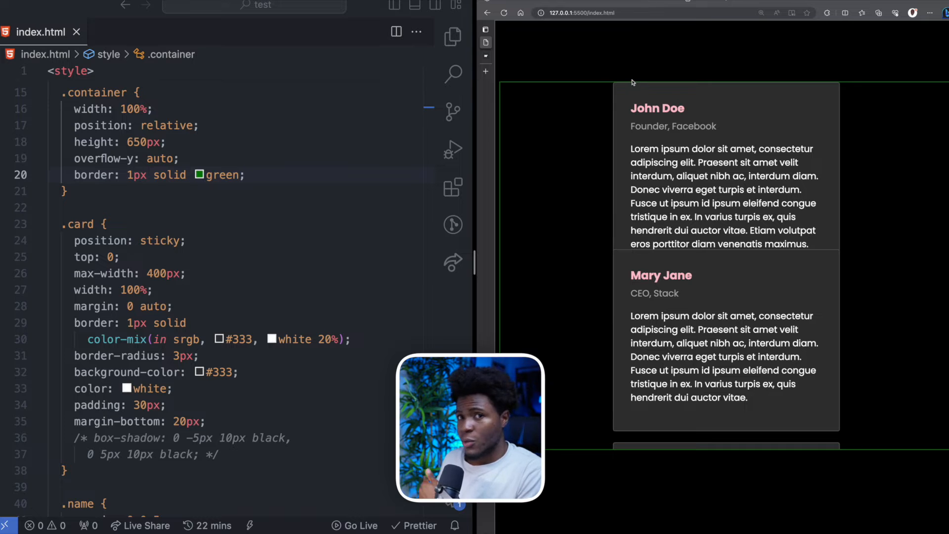
mouse_move(686, 172)
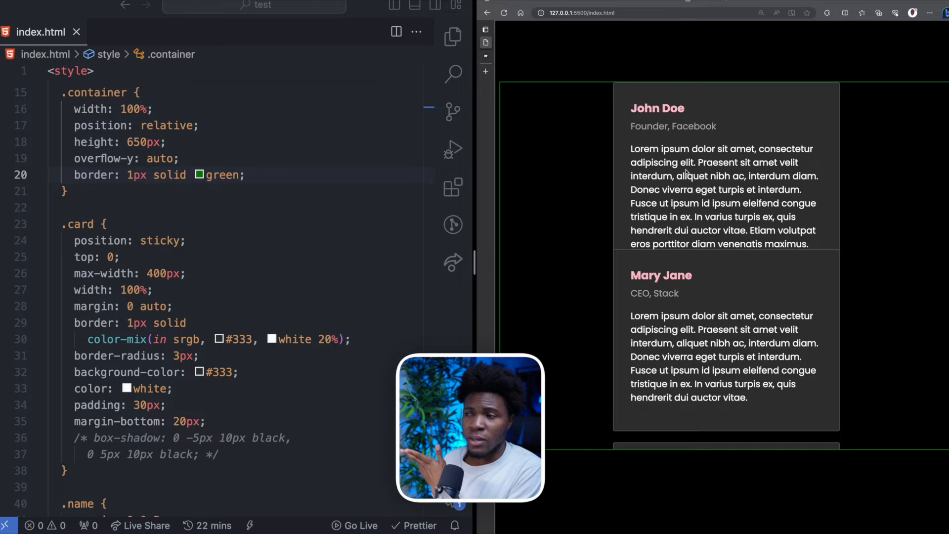
scroll(down, 3)
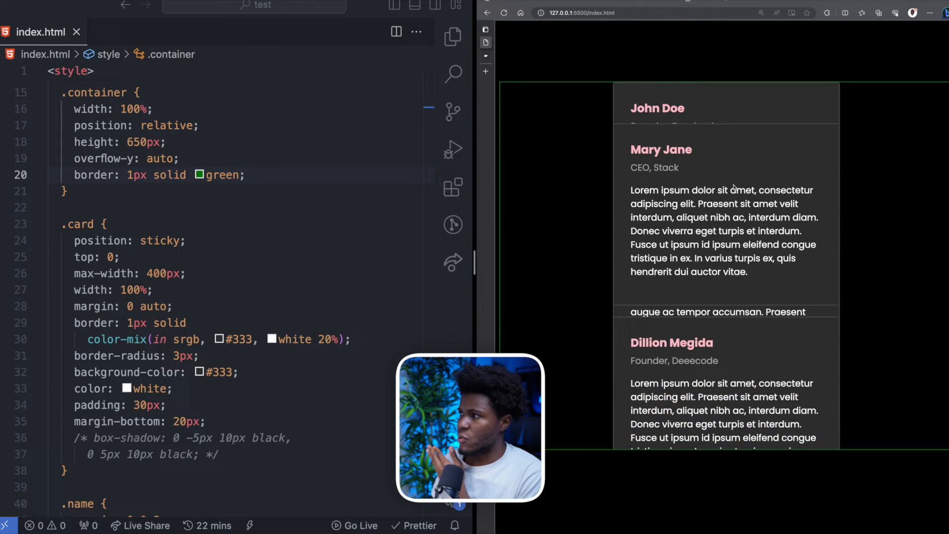
scroll(down, 3)
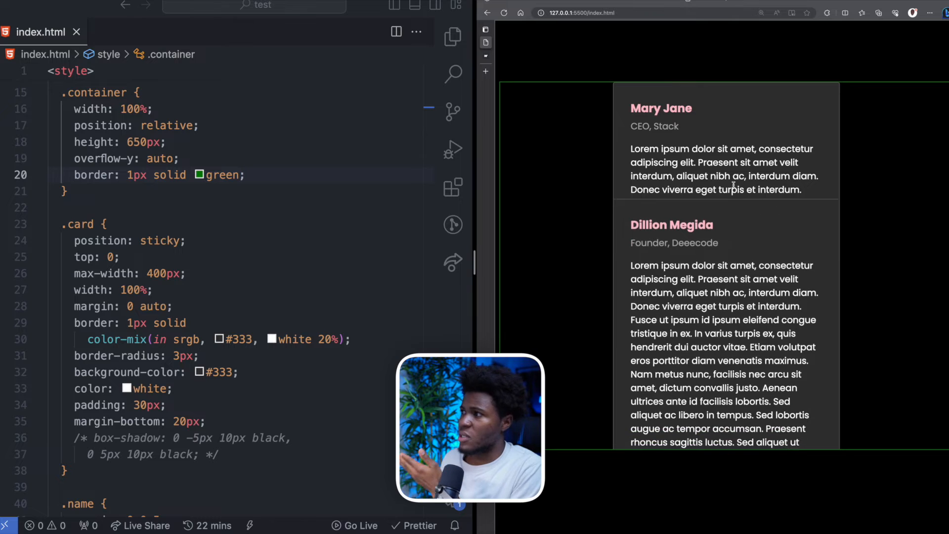
scroll(down, 3)
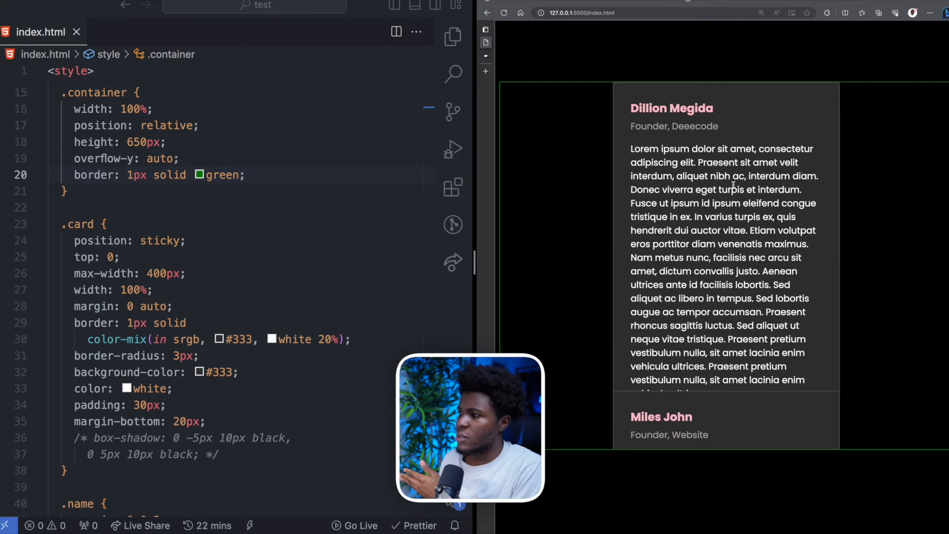
scroll(down, 3)
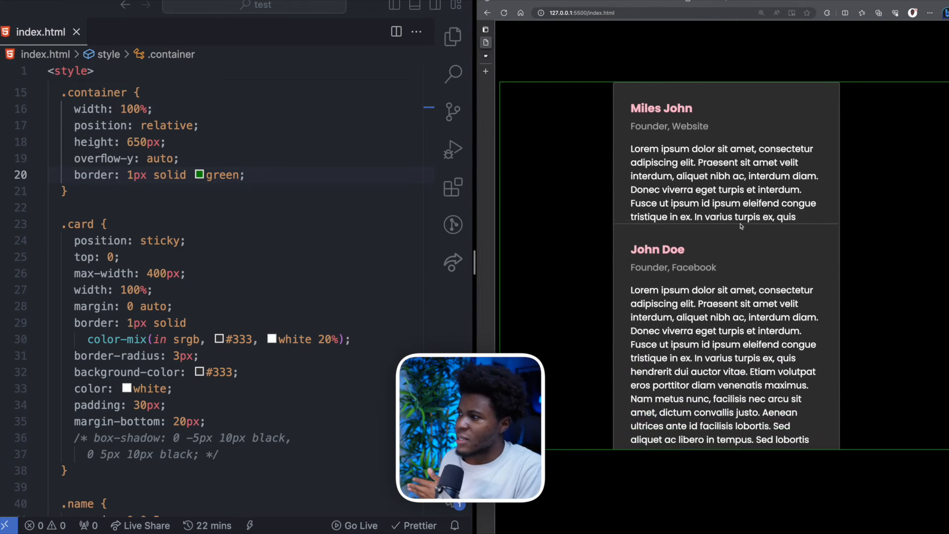
scroll(down, 3)
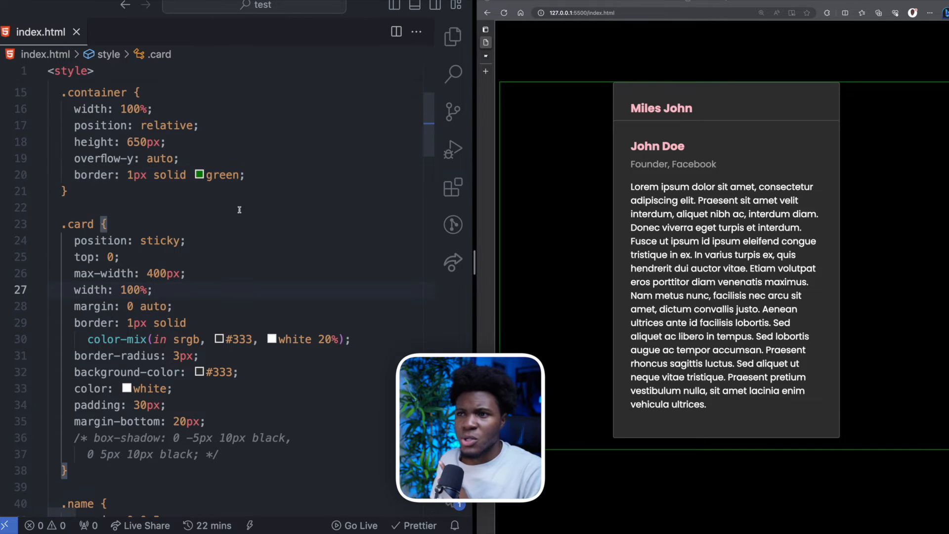
scroll(up, 3)
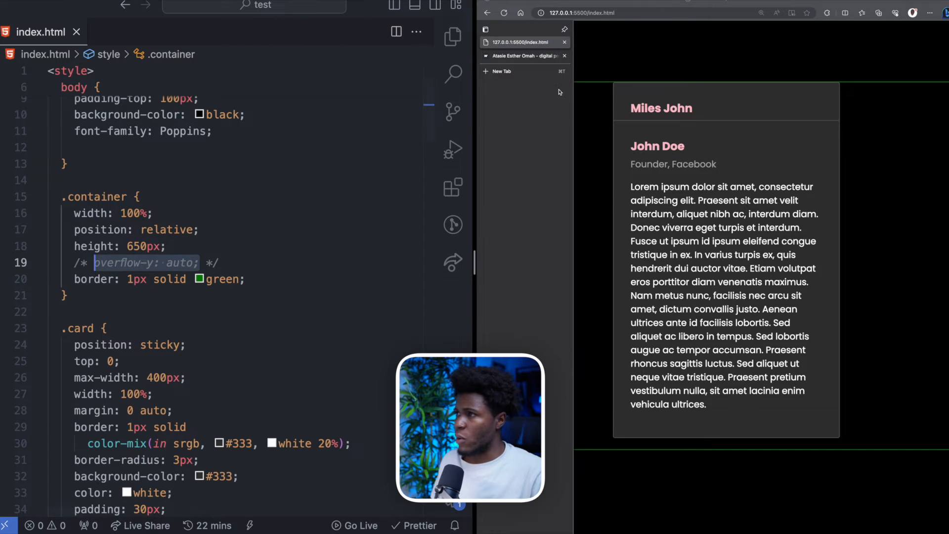
scroll(down, 3)
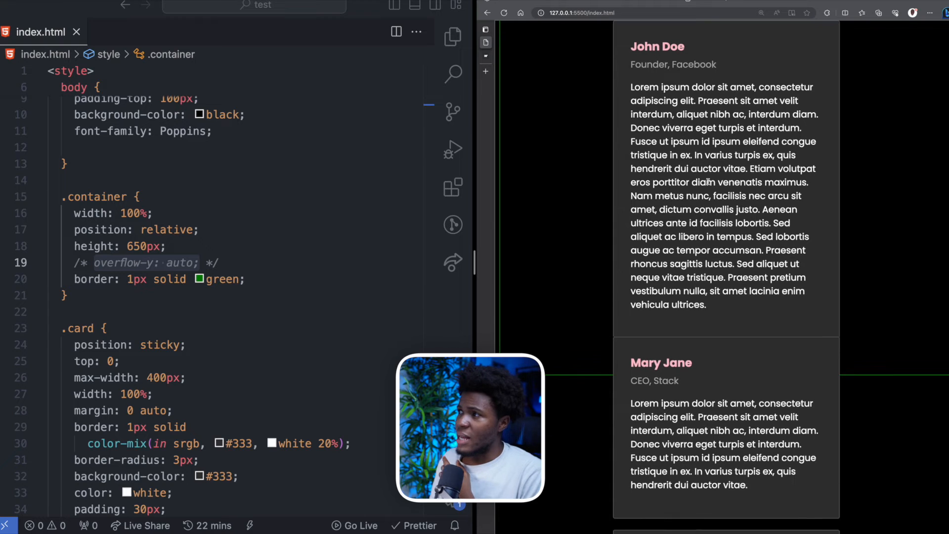
scroll(down, 3)
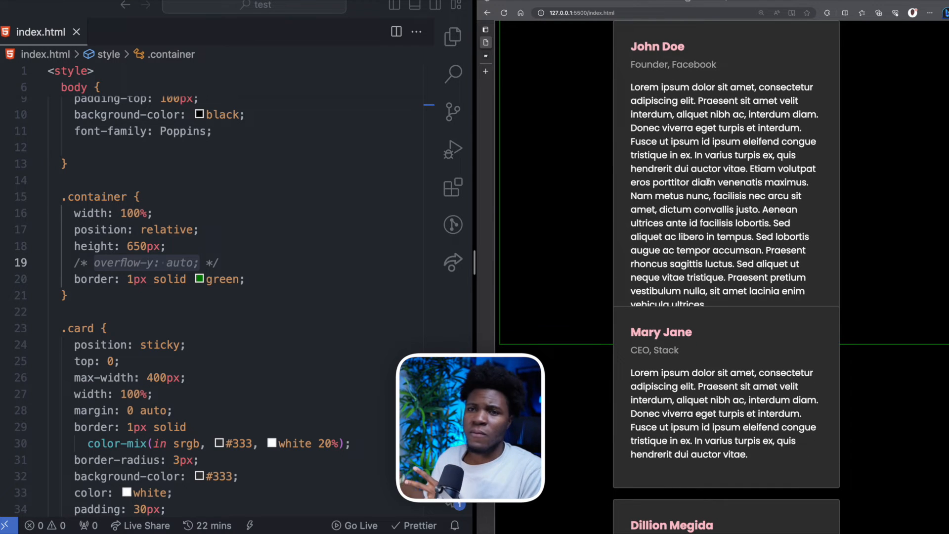
scroll(down, 3)
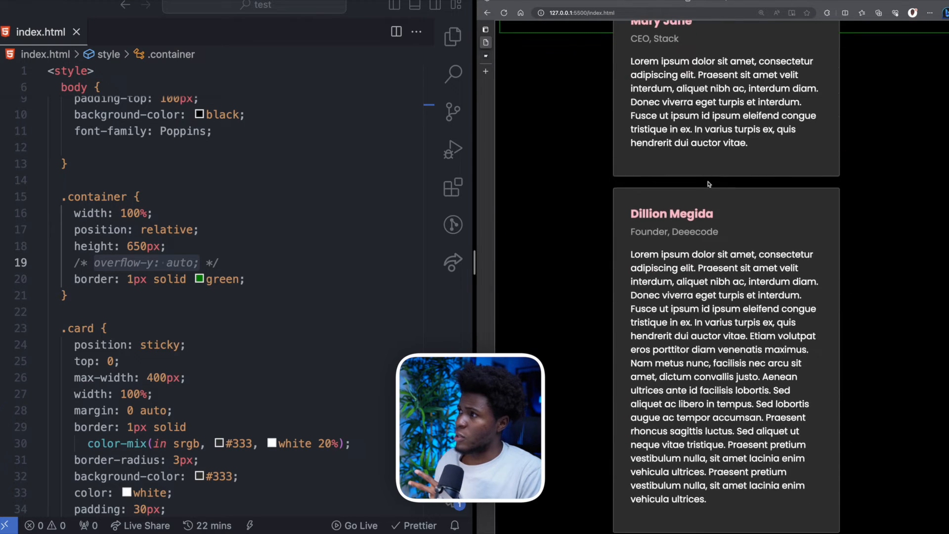
scroll(down, 3)
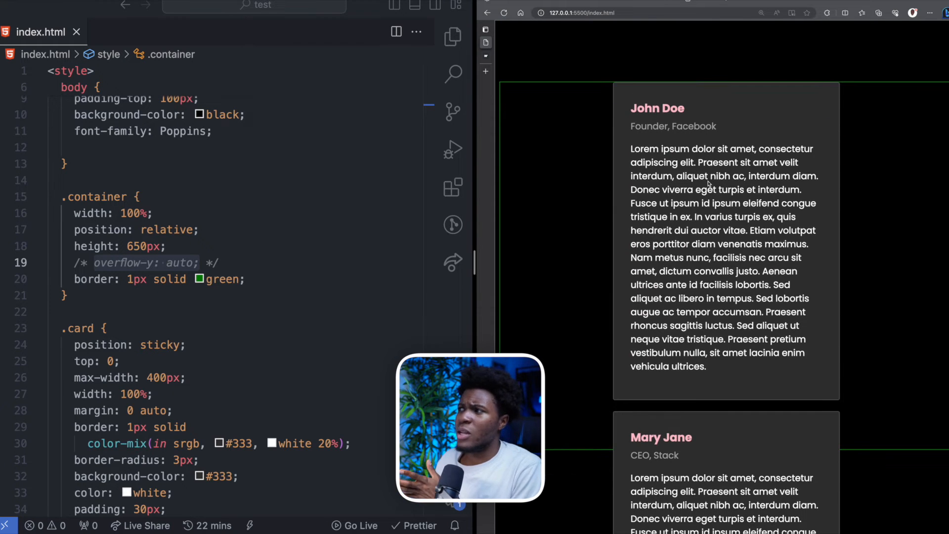
double_click(159, 344)
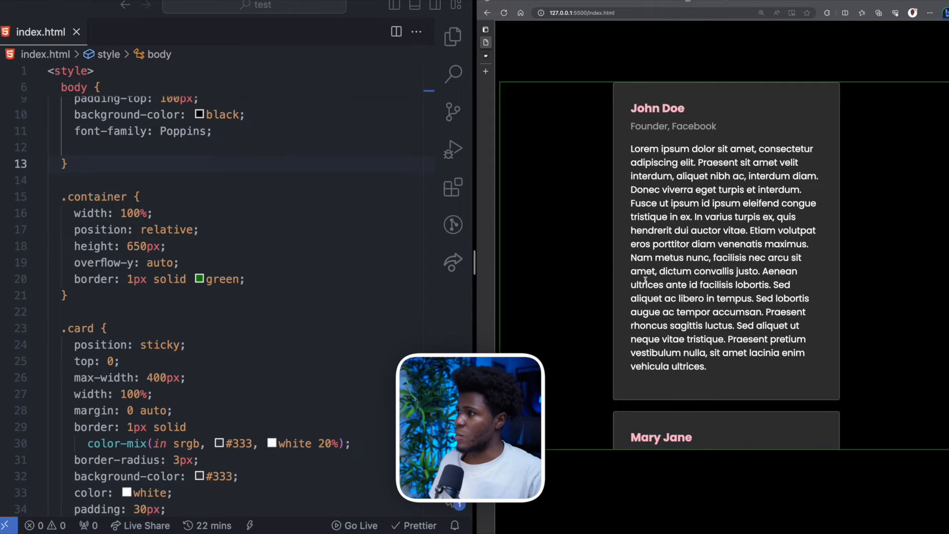
- Restore the .card box-shadow: 0 -5px 10px black, 0 5px 10px black
scroll(up, 3)
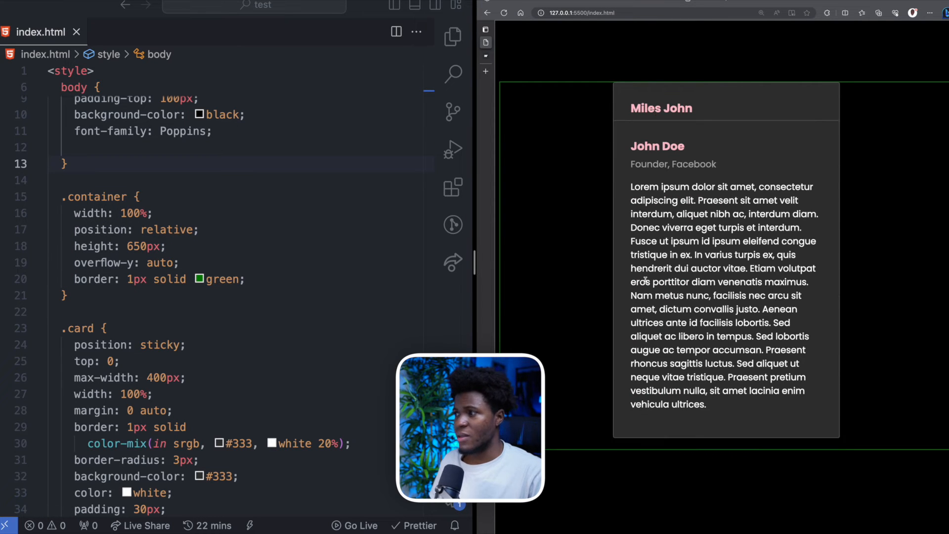
scroll(down, 3)
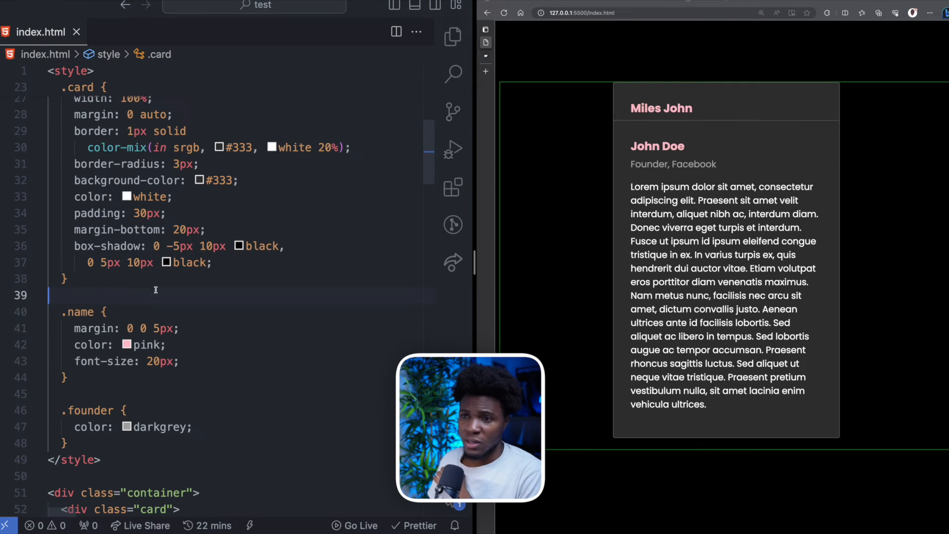
double_click(110, 262)
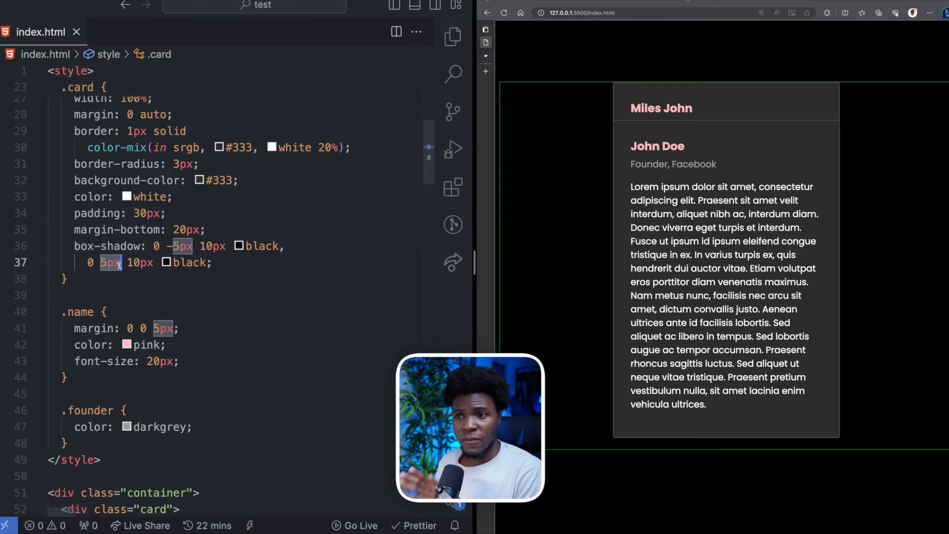
scroll(down, 3)
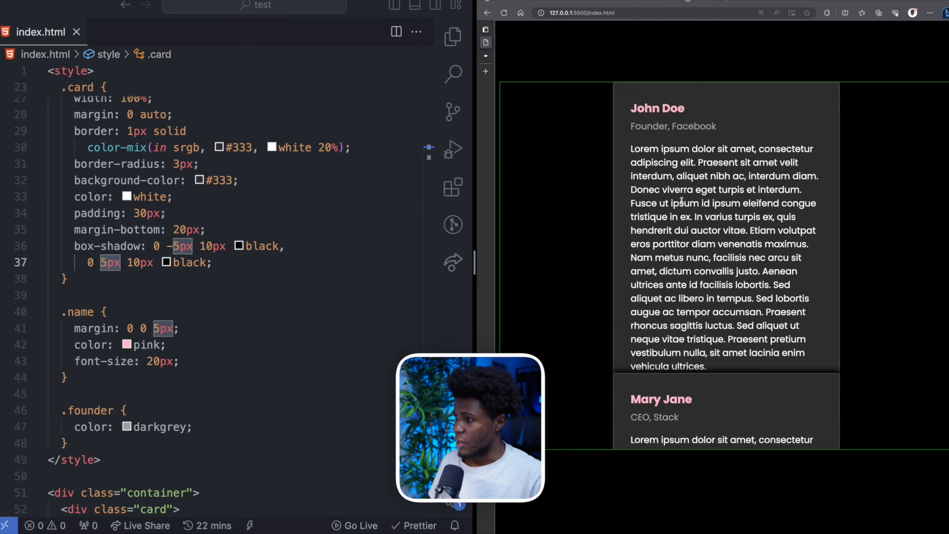
scroll(down, 3)
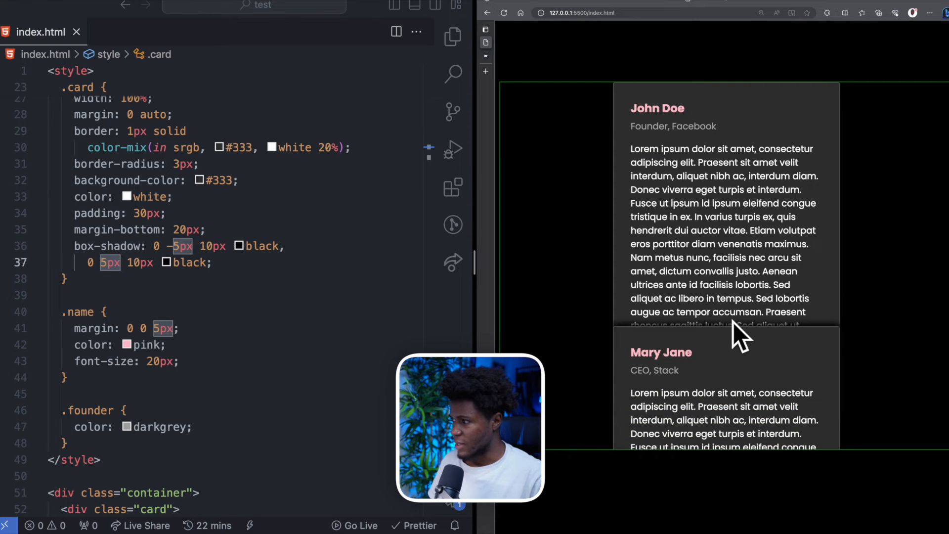
scroll(down, 3)
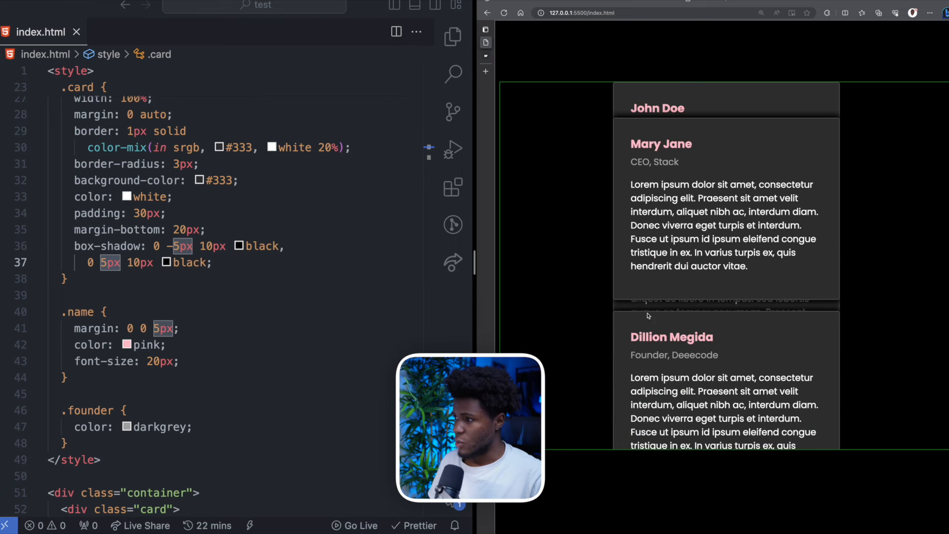
scroll(down, 3)
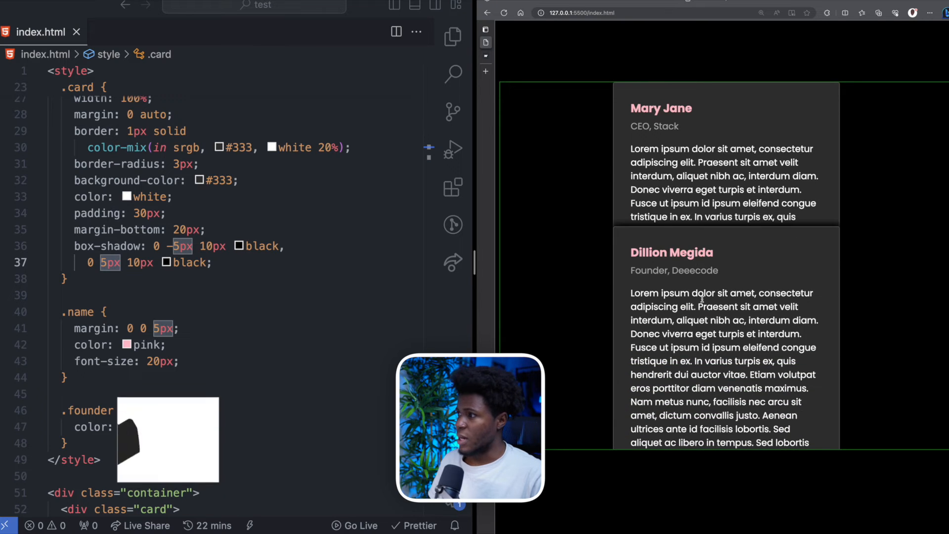
scroll(down, 3)
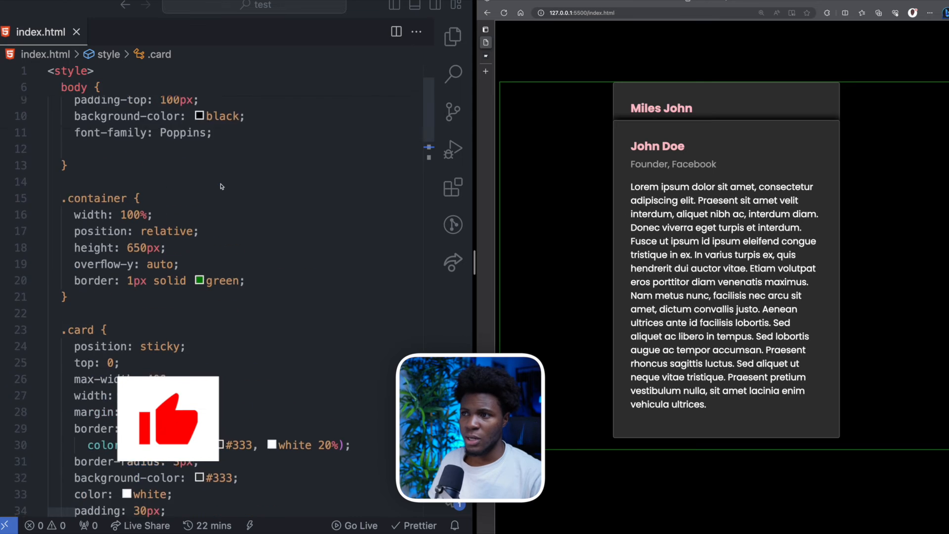
scroll(down, 3)
text(.card:nth-child(2)
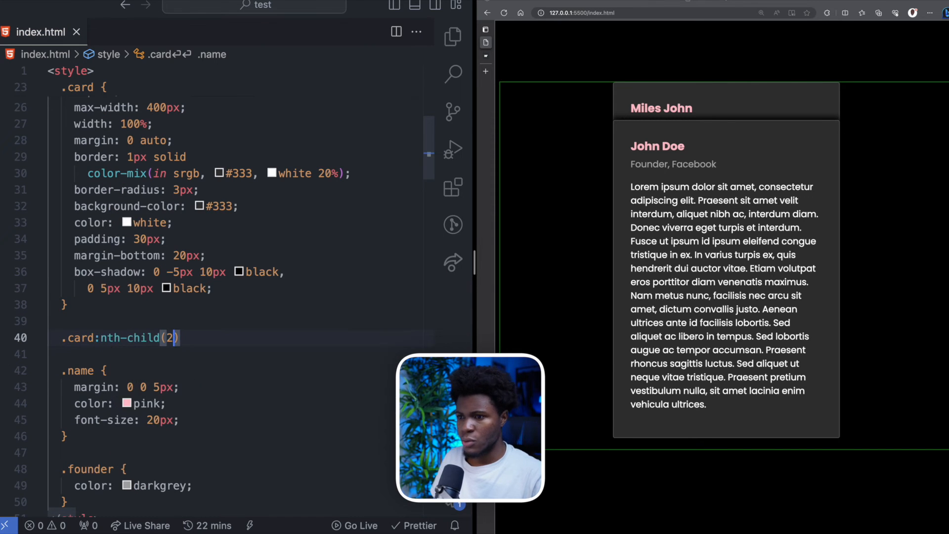
- Add .card:nth-child(2) with top: 20px and duplicate it as nth-child(3) for the next offset
text(top:)
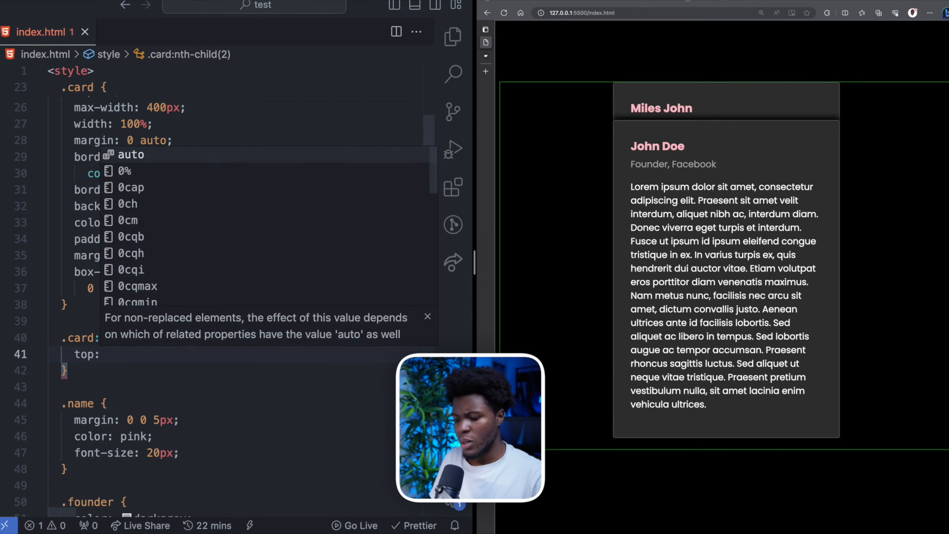
text(20px;)
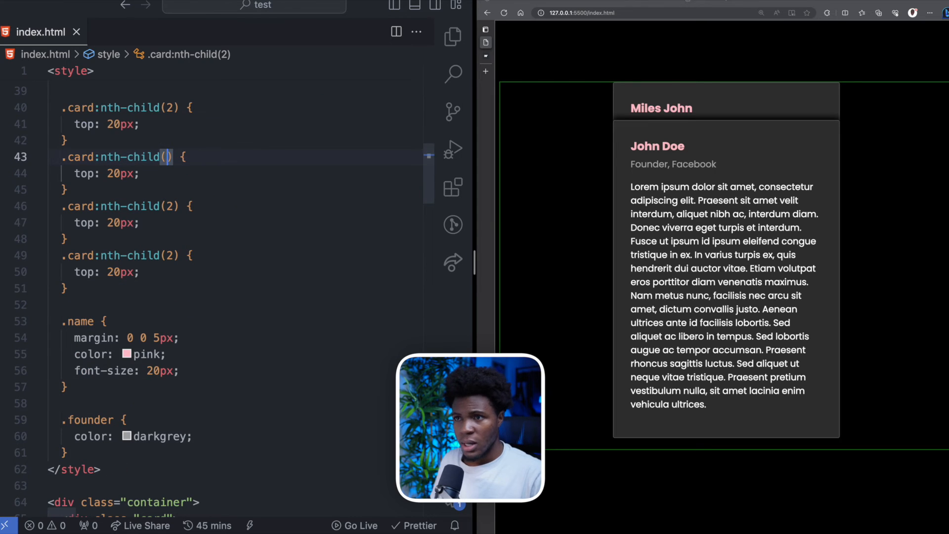
text(3)
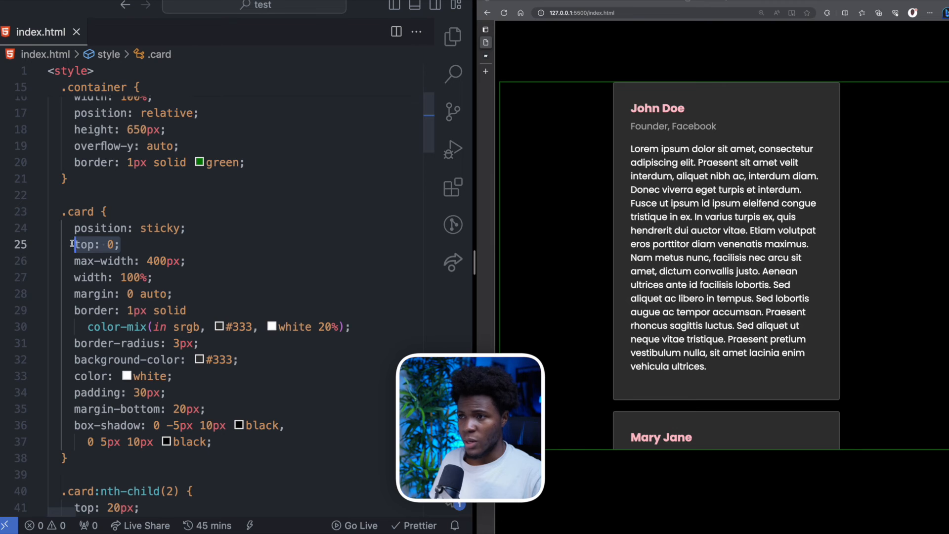
scroll(down, 3)
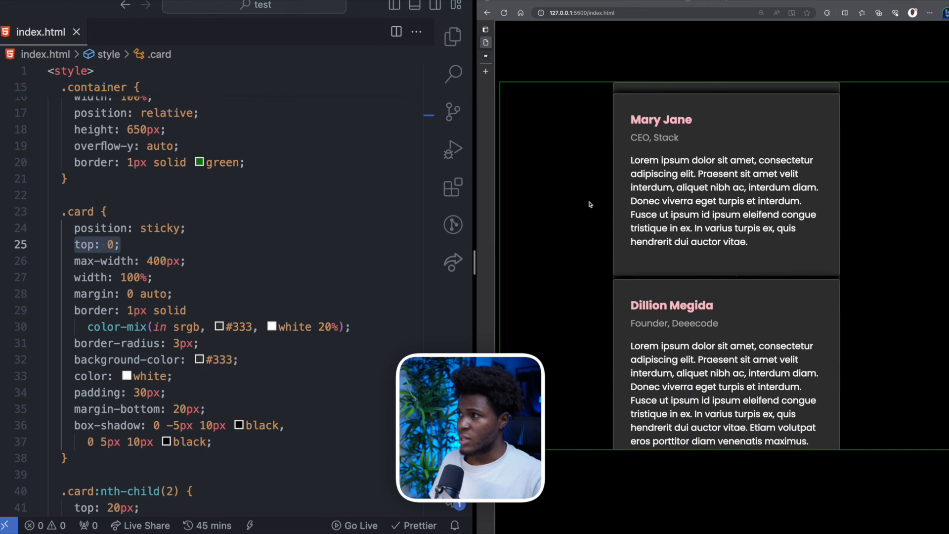
scroll(down, 3)
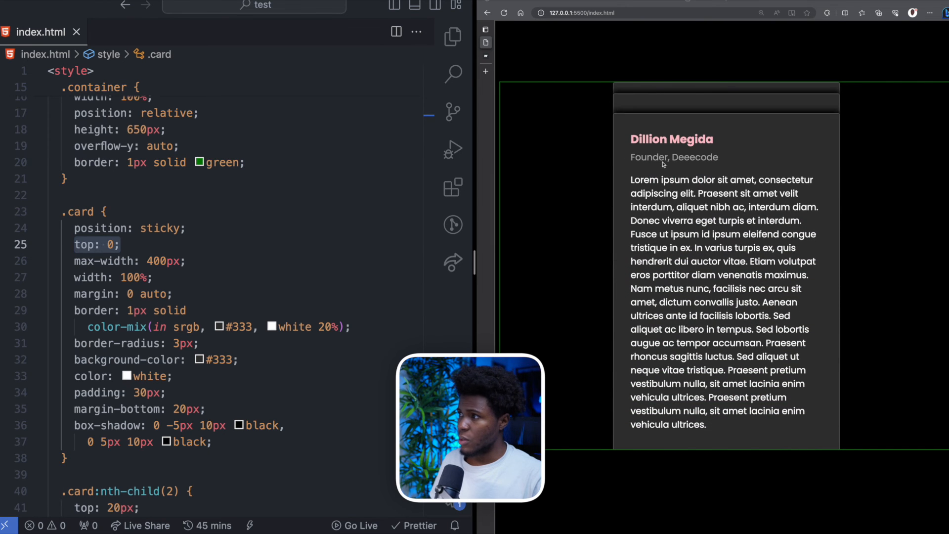
scroll(down, 3)
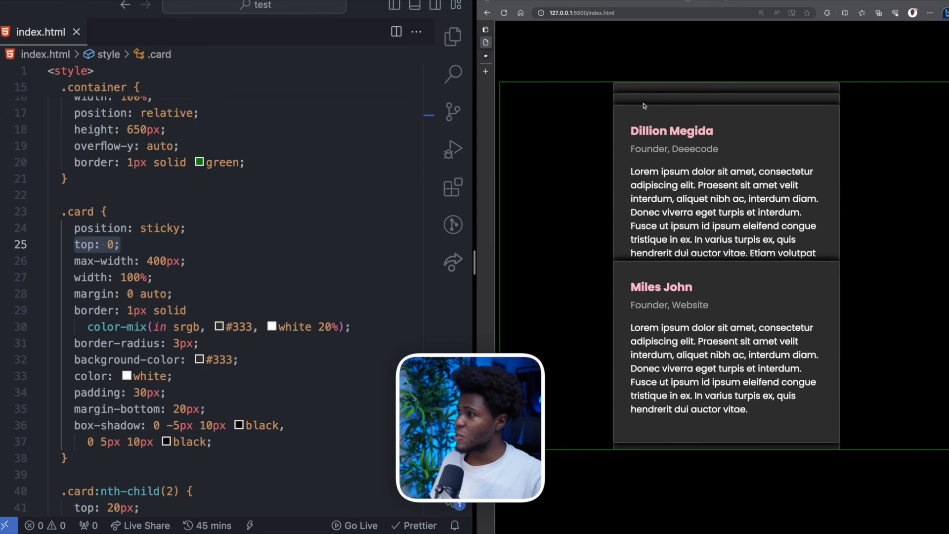
scroll(down, 3)
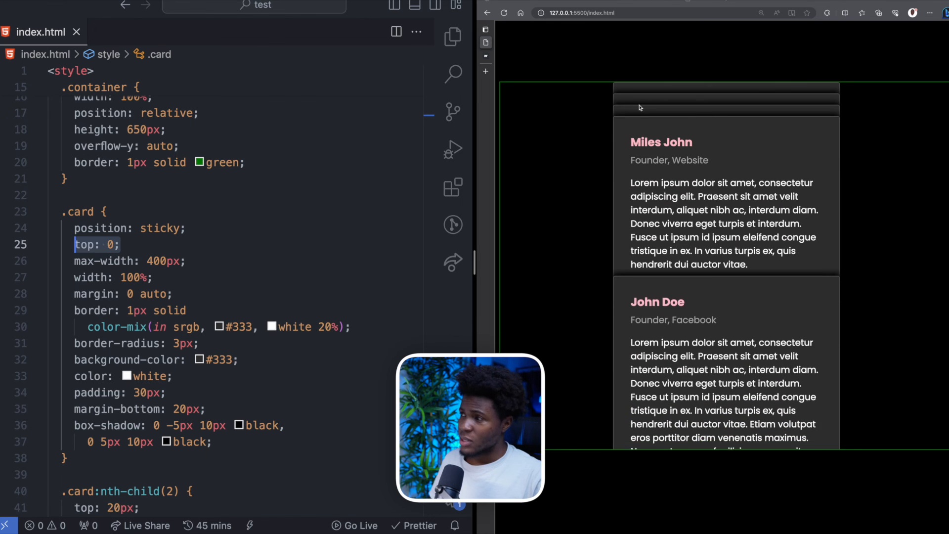
scroll(down, 3)
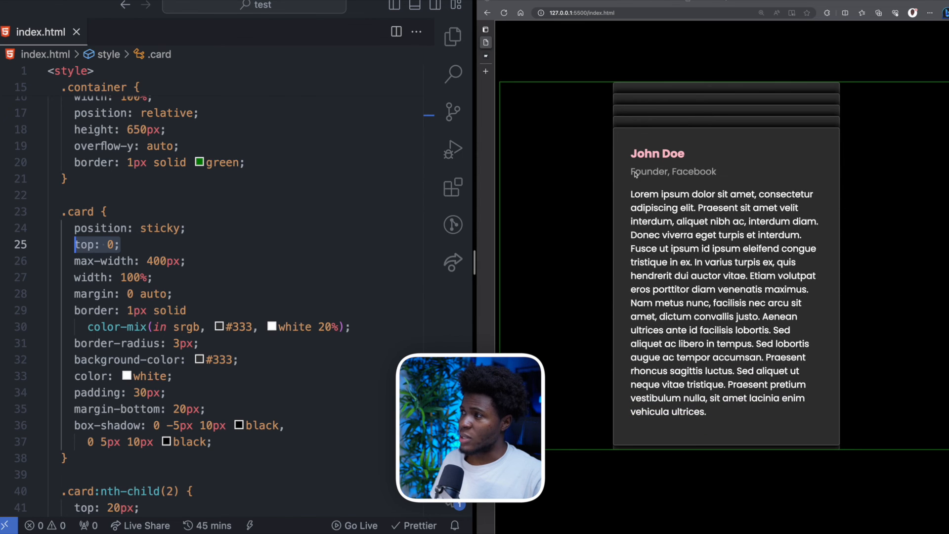
scroll(down, 3)
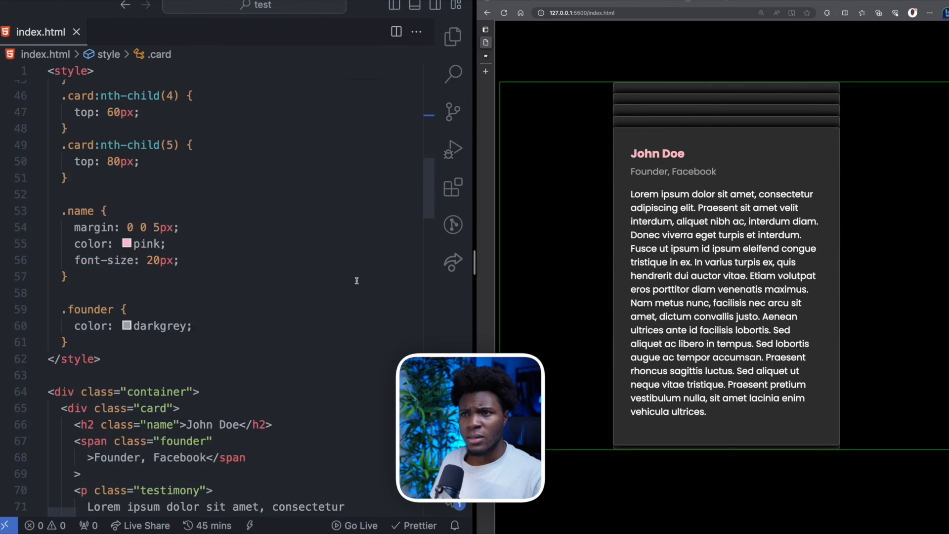
scroll(up, 3)
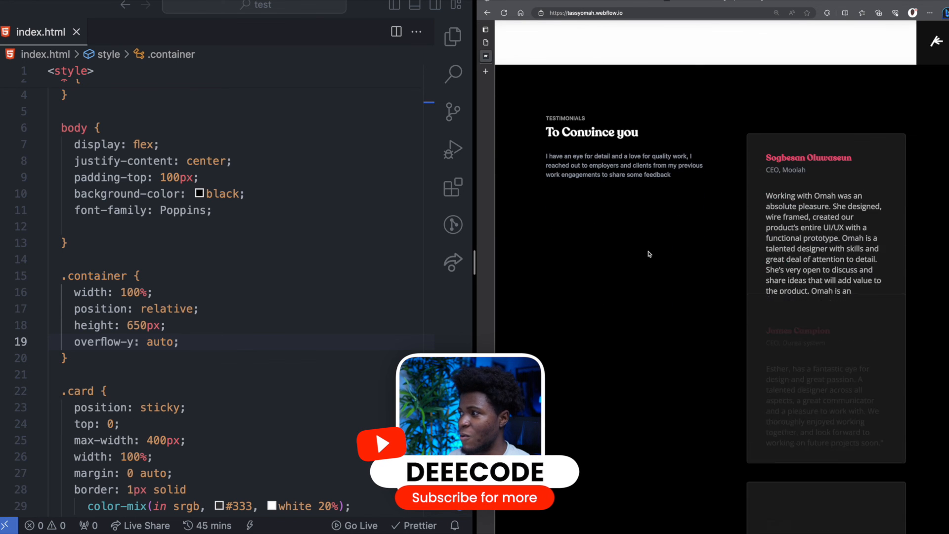
- Scroll the Webflow testimonials to show later cards stacking over earlier ones in the finished effect
scroll(down, 3)
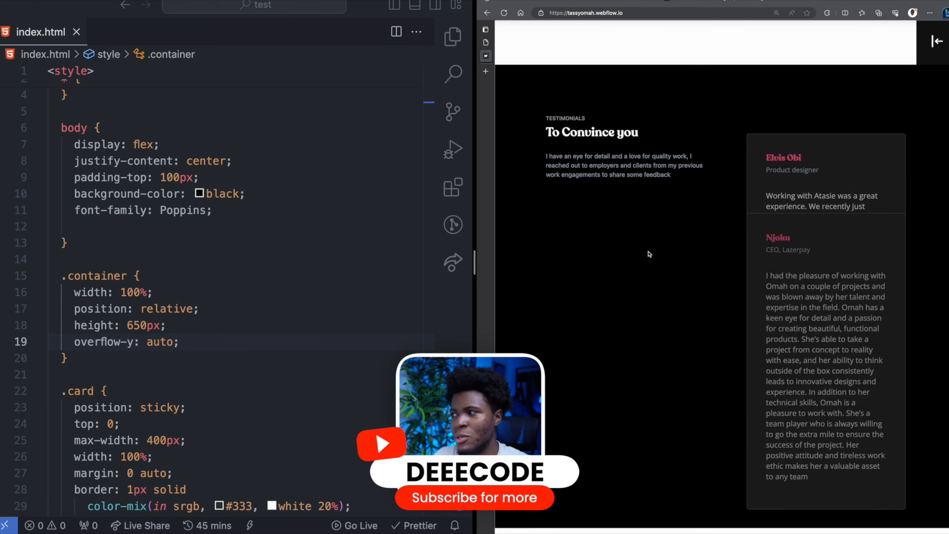